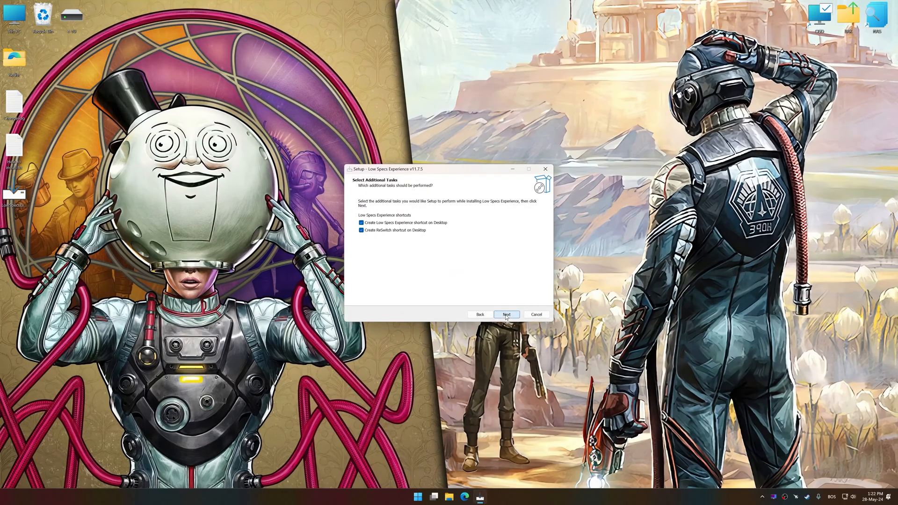
Finish setup keeping both desktop shortcuts and reach the Low Specs Experience welcome screen.
{"action": "left_click", "coordinate": [506, 314]}
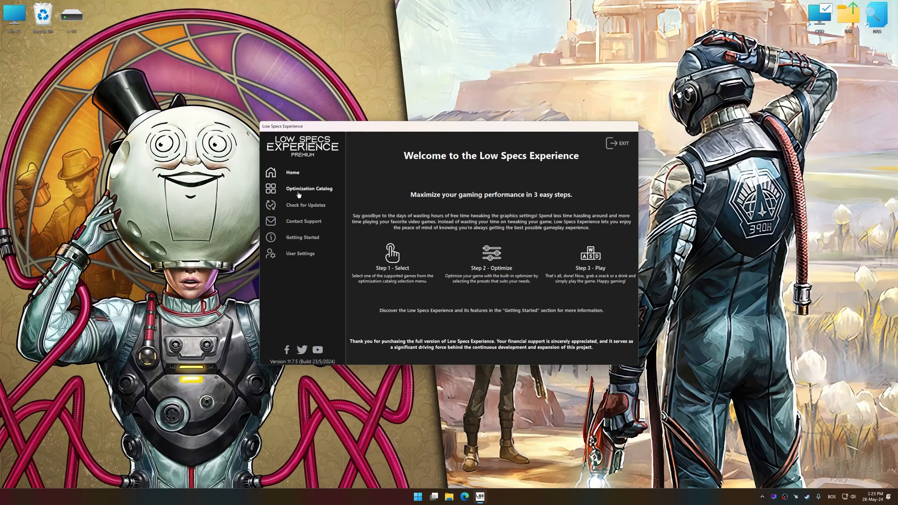
Load the optimization package for The Outer Worlds: Spacer's Choice Edition from the Optimization Catalog.
{"action": "left_click", "coordinate": [309, 188]}
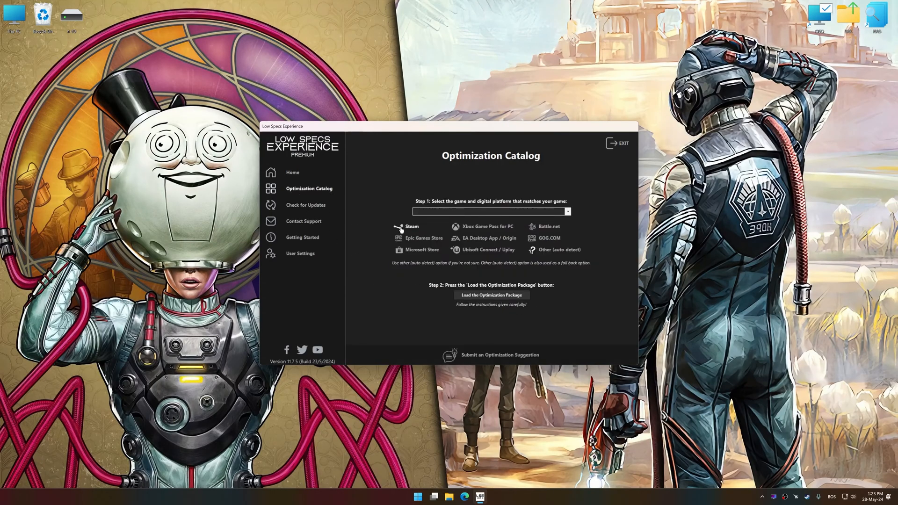
{"action": "left_click", "coordinate": [567, 211]}
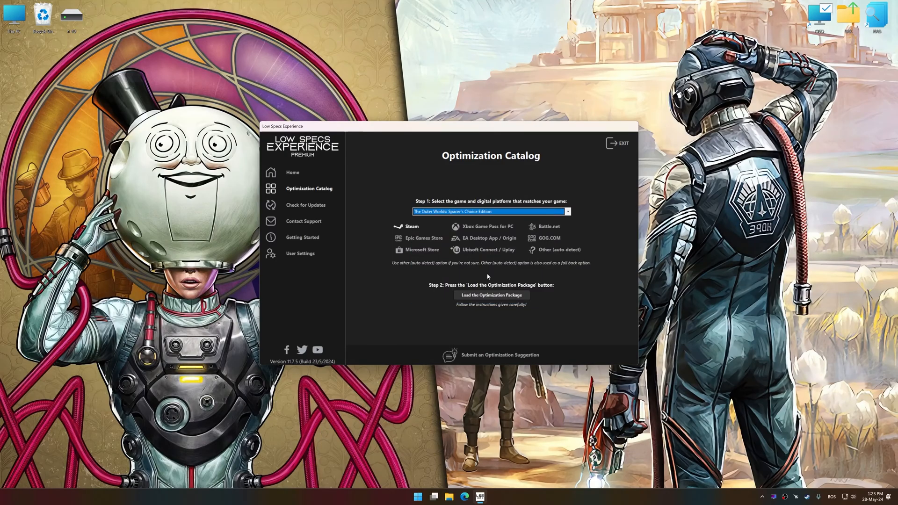
{"action": "mouse_move", "coordinate": [491, 295]}
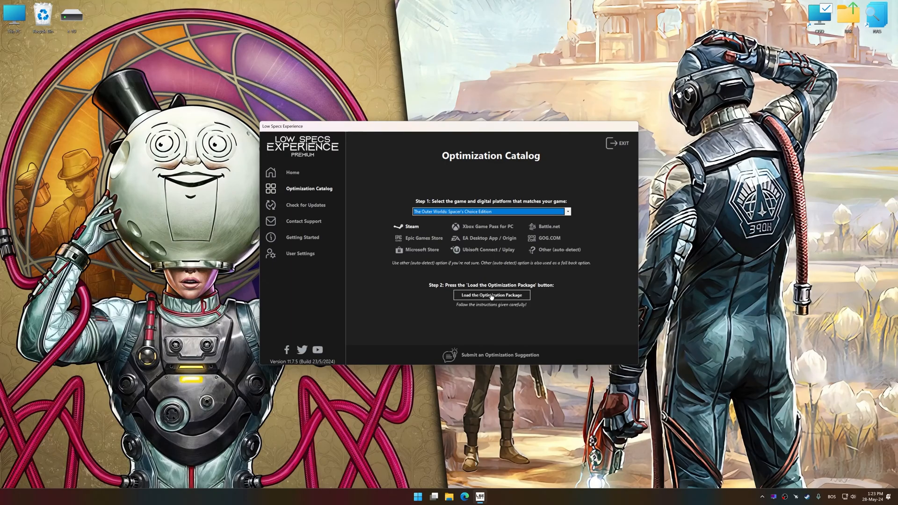
{"action": "left_click", "coordinate": [491, 295]}
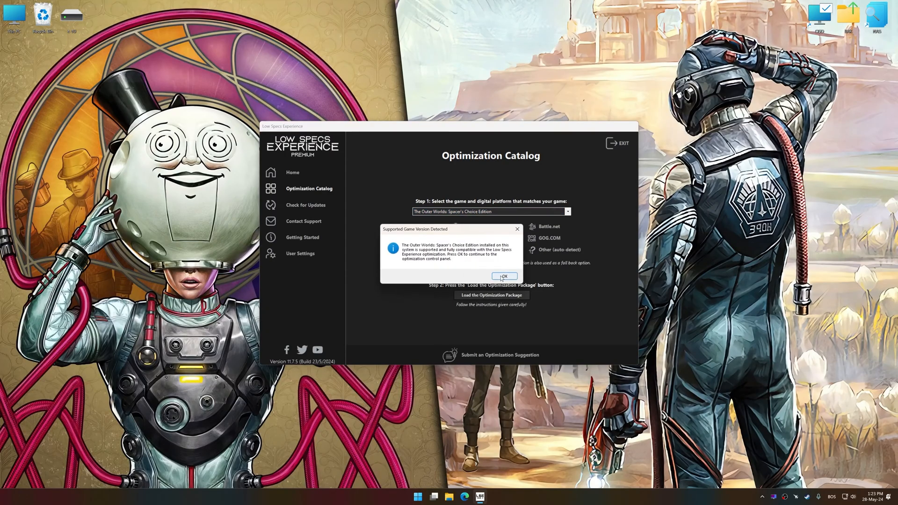
{"action": "mouse_move", "coordinate": [503, 276]}
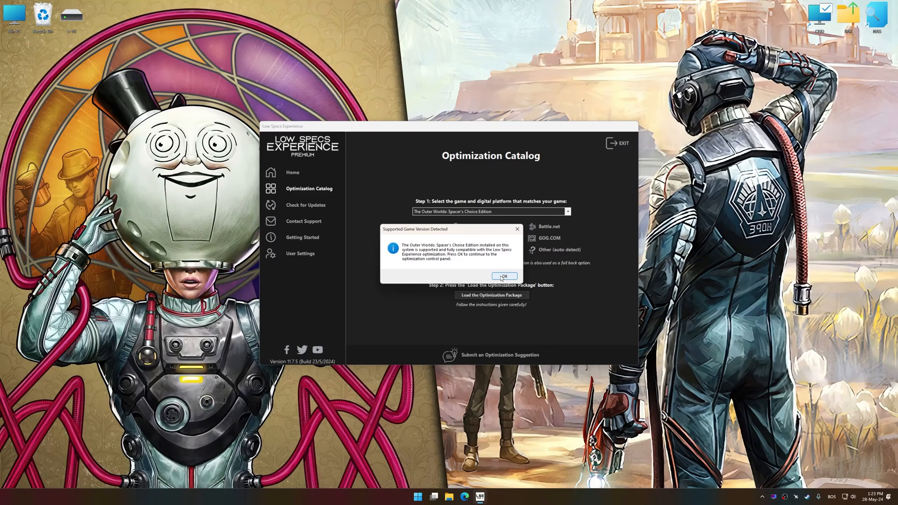
Choose Maximum Performance Optimization with Potato-Low, Performance Mode and 2560 x 1440 in-game resolution.
{"action": "left_click", "coordinate": [503, 276]}
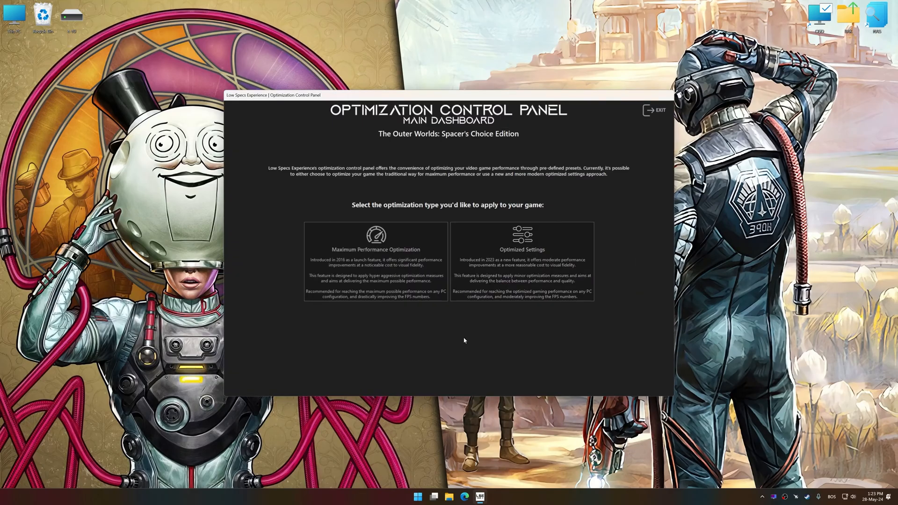
{"action": "left_click", "coordinate": [375, 249]}
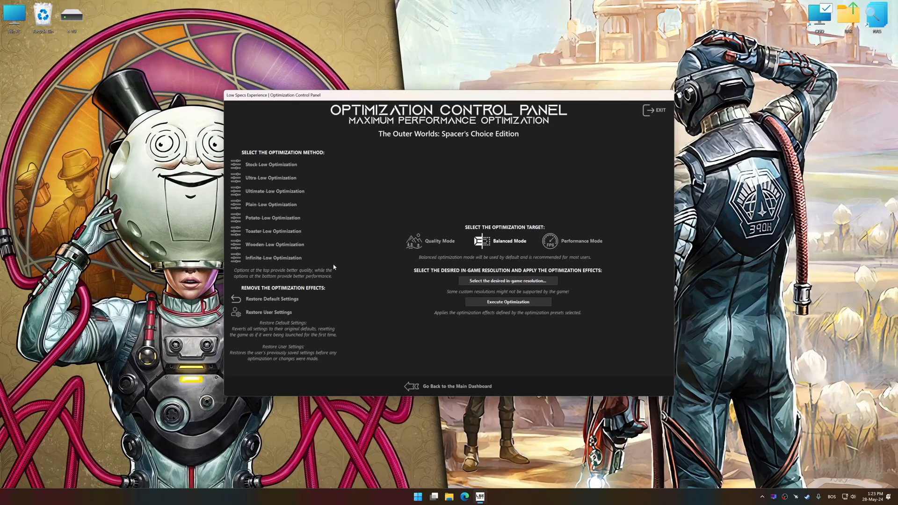
{"action": "left_click", "coordinate": [507, 281]}
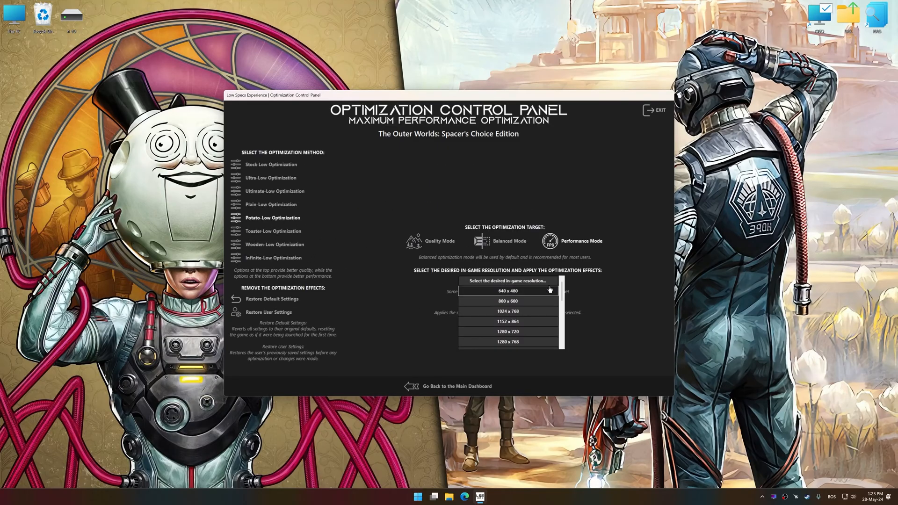
{"action": "scroll", "scroll_direction": "down", "scroll_amount": 3}
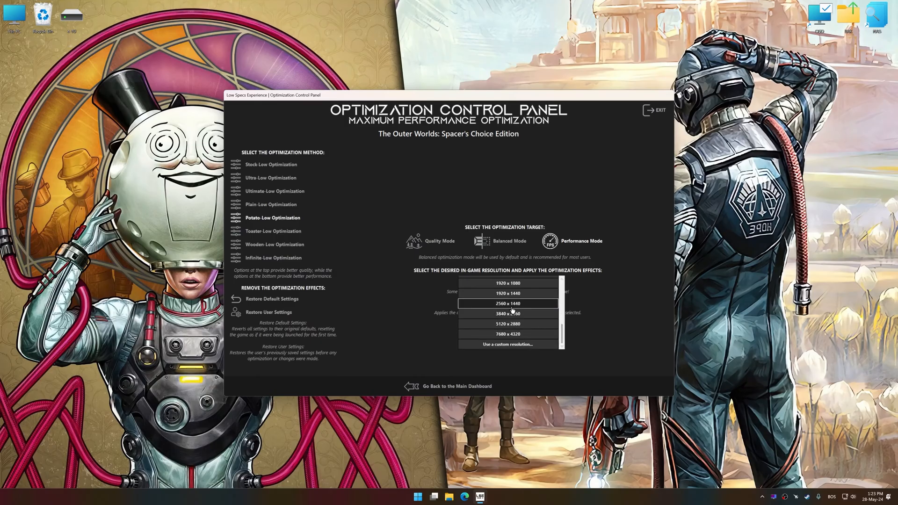
{"action": "left_click", "coordinate": [508, 303]}
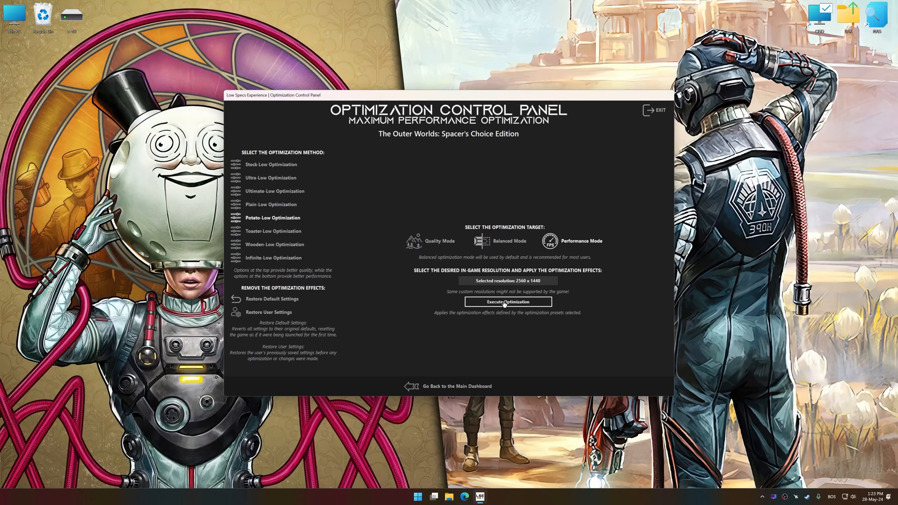
Execute the Potato-Low optimization, then confirm restoring the game's backed-up user settings.
{"action": "left_click", "coordinate": [506, 302]}
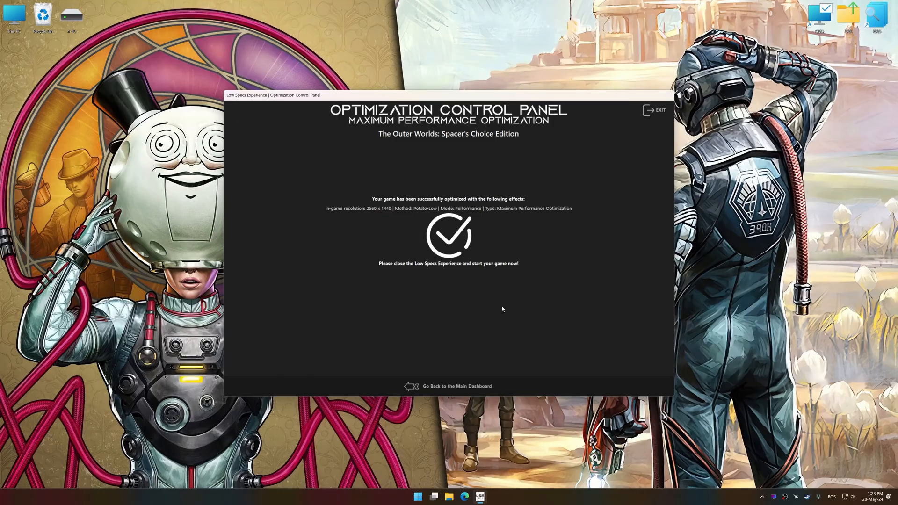
{"action": "left_click", "coordinate": [448, 386]}
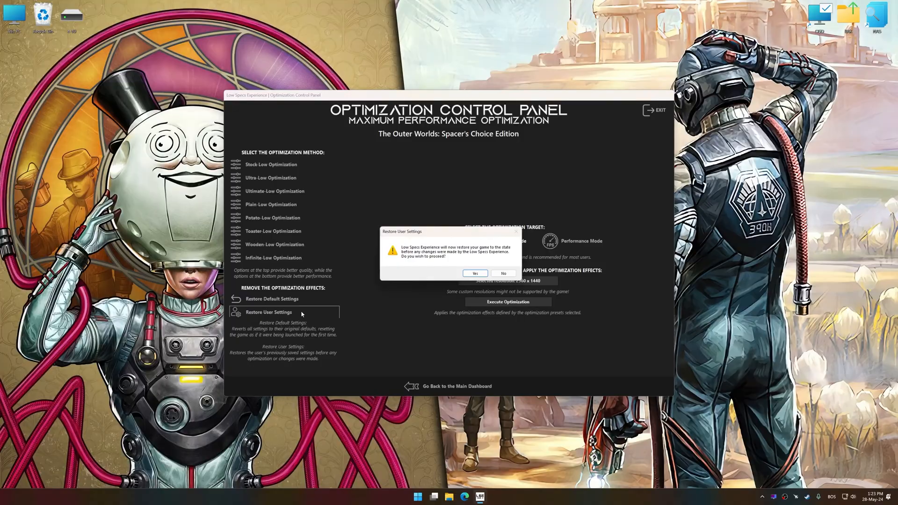
{"action": "left_click", "coordinate": [476, 273]}
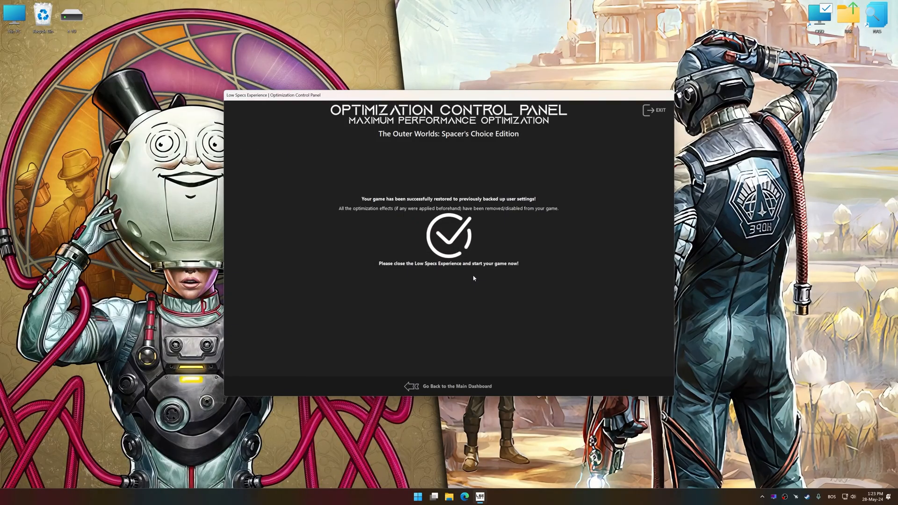